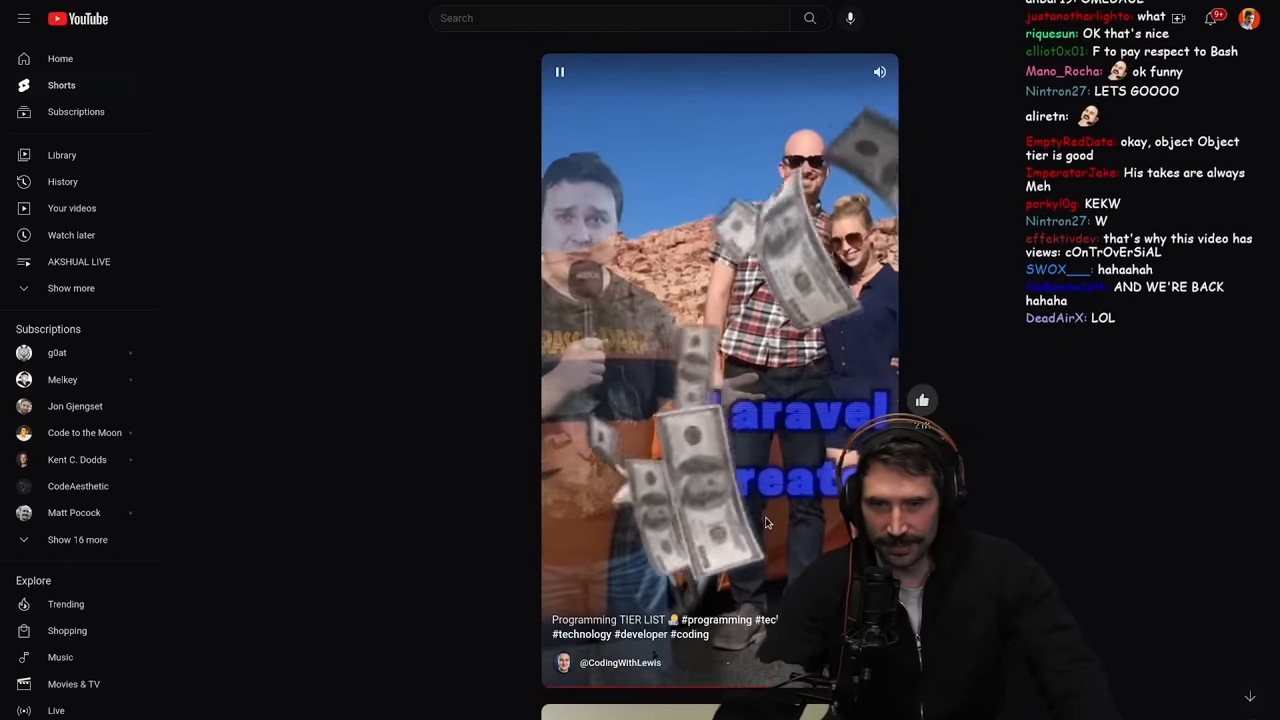
# Pause the programming tier-list Short on the video player as it reaches the Swift entry
pyautogui.click(720, 368)
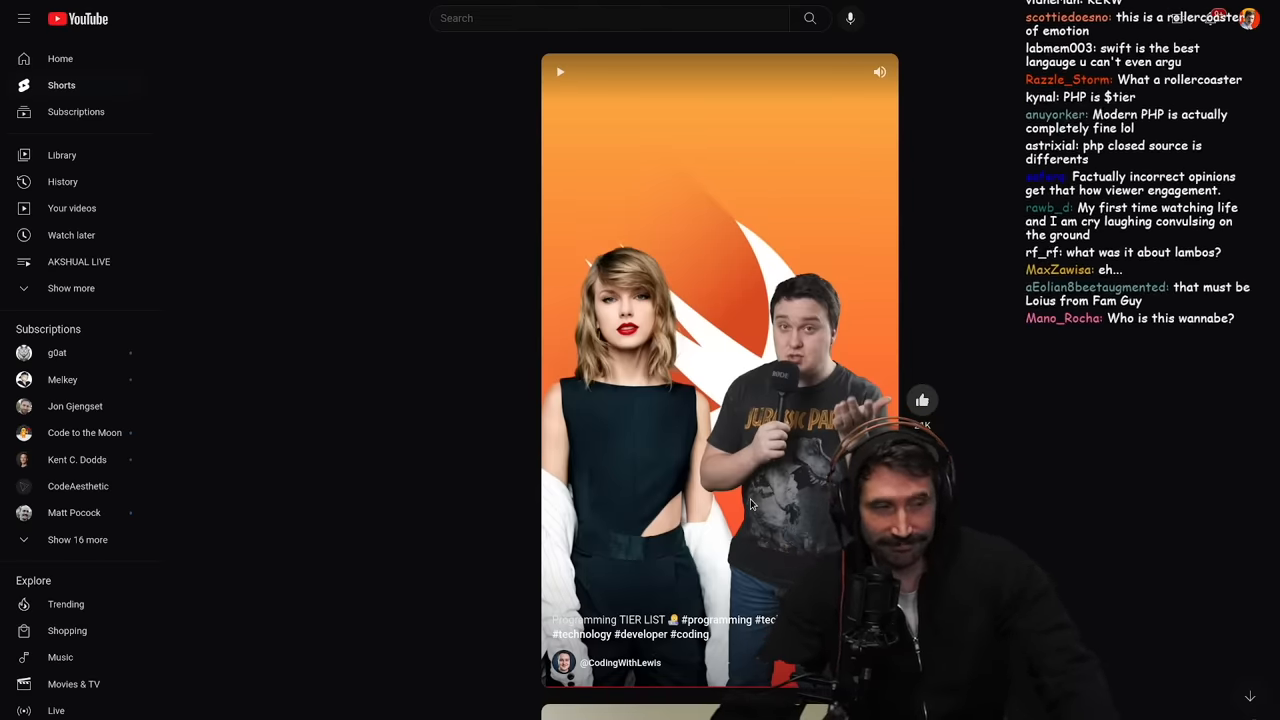
# Resume then pause the Short on the creator talking, and select its URL in the address bar
pyautogui.click(718, 376)
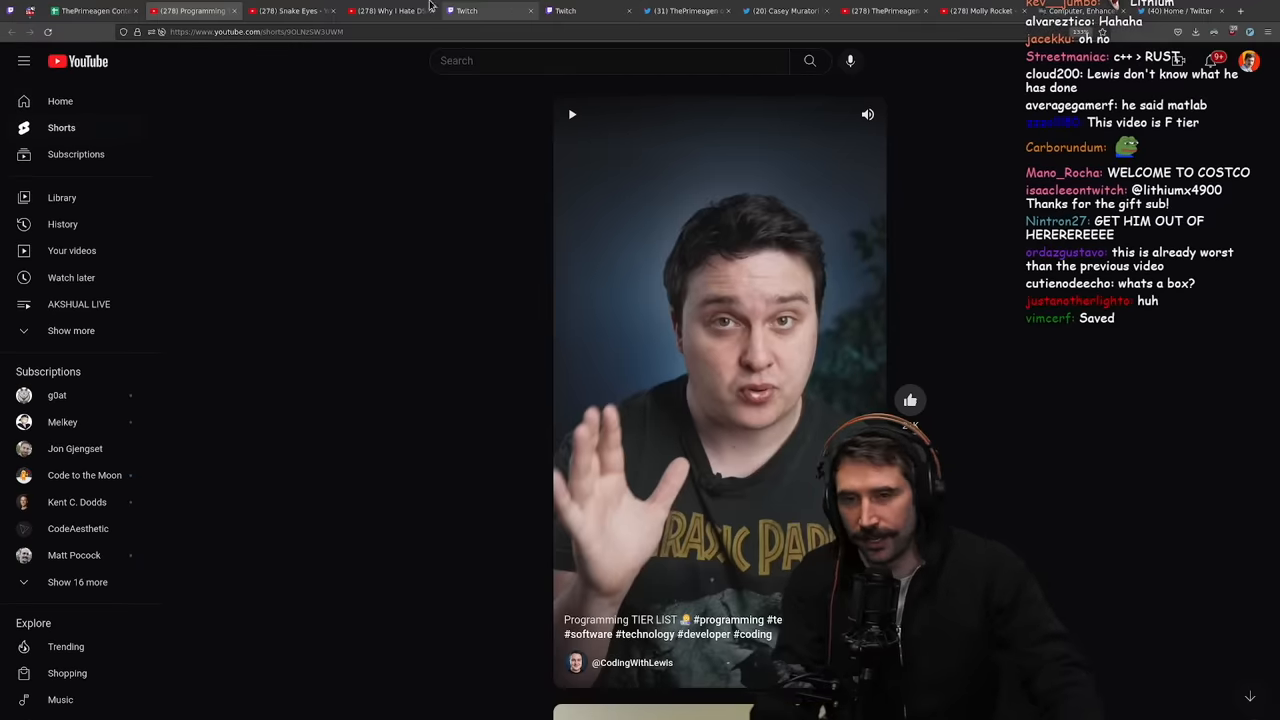
pyautogui.click(256, 32)
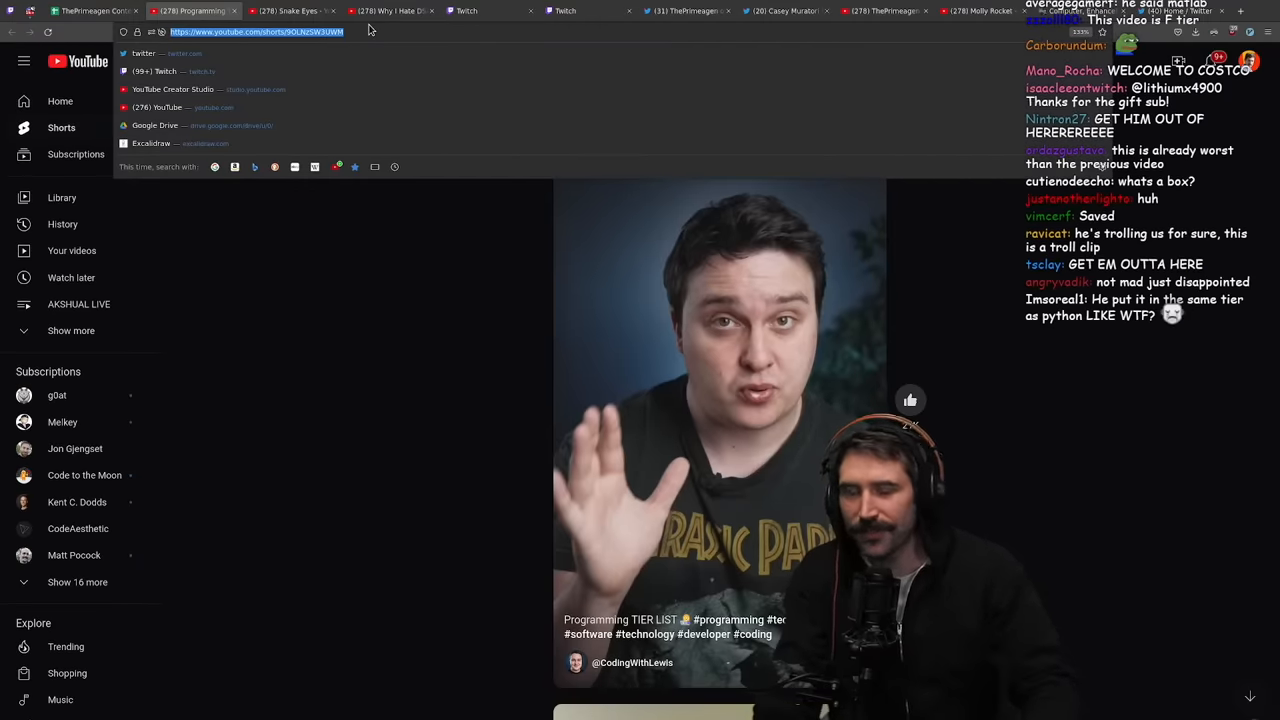